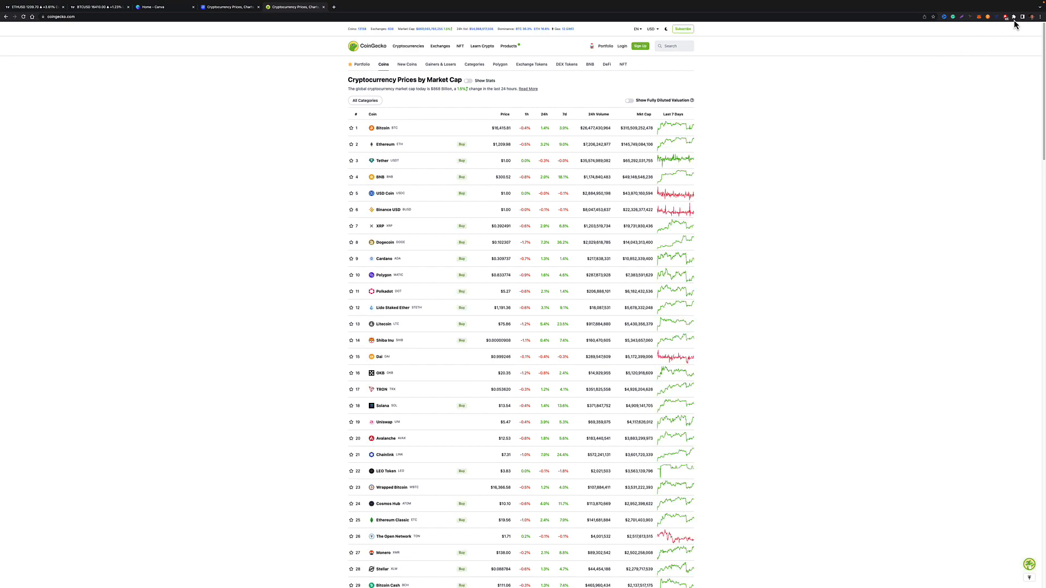
# Check the page zoom in the Chrome menu and switch to the CoinMarketCap prices tab
pyautogui.click(1040, 17)
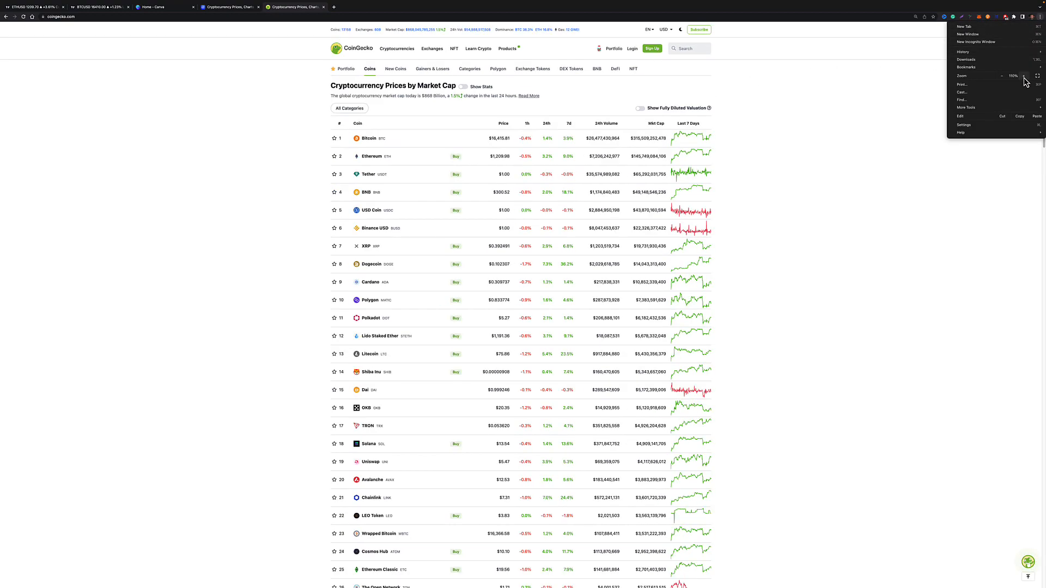
pyautogui.click(1022, 77)
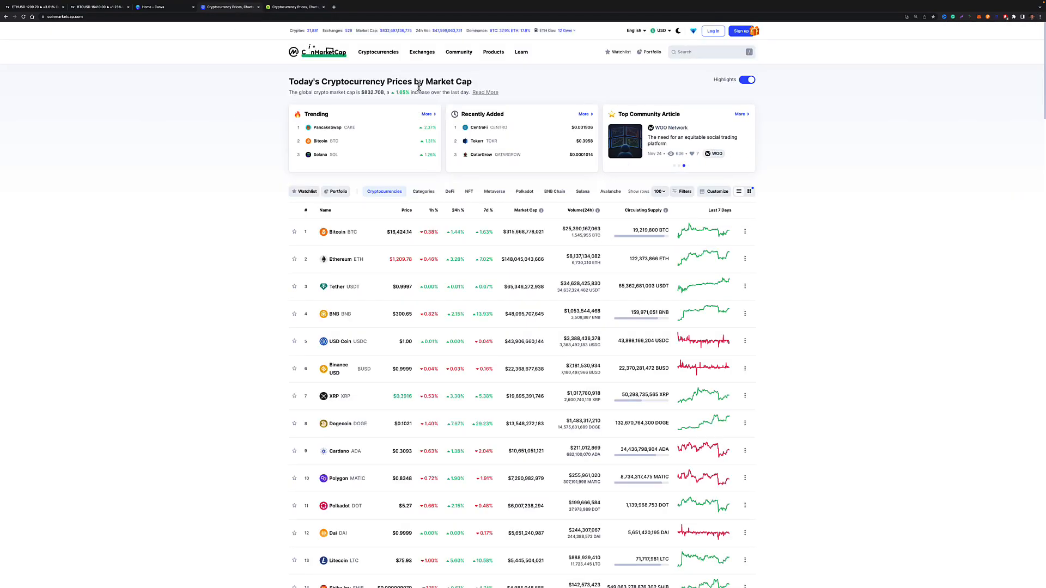
# Choose Spot under the Exchanges menu to show the top spot exchange rankings
pyautogui.click(422, 52)
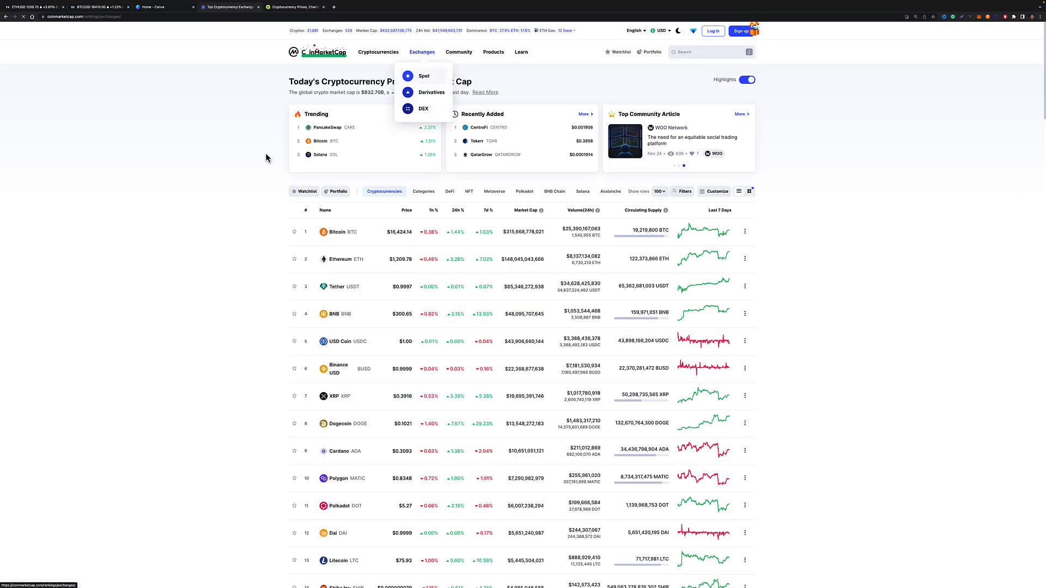
pyautogui.click(423, 77)
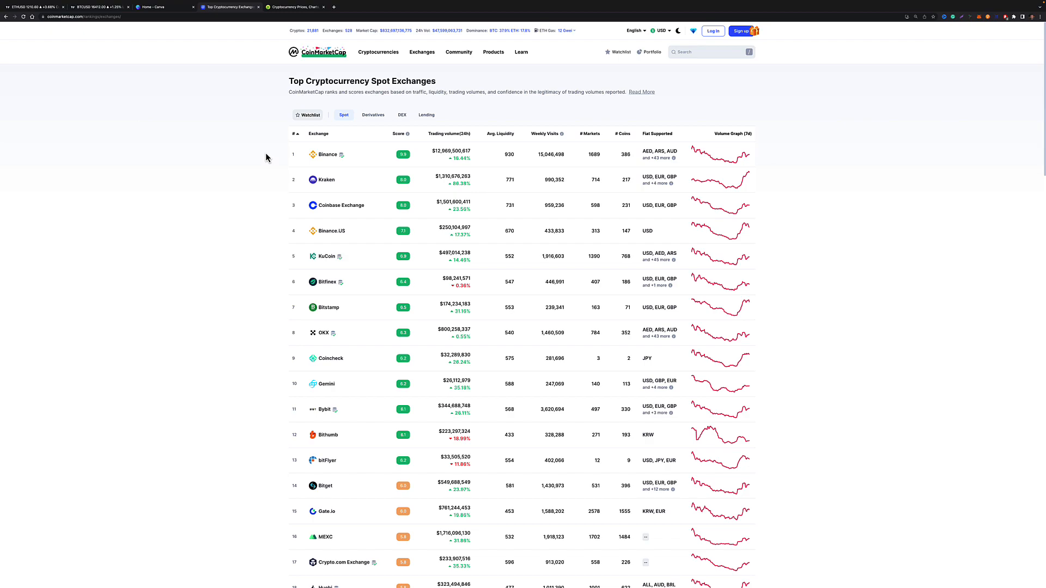
pyautogui.moveTo(342, 155)
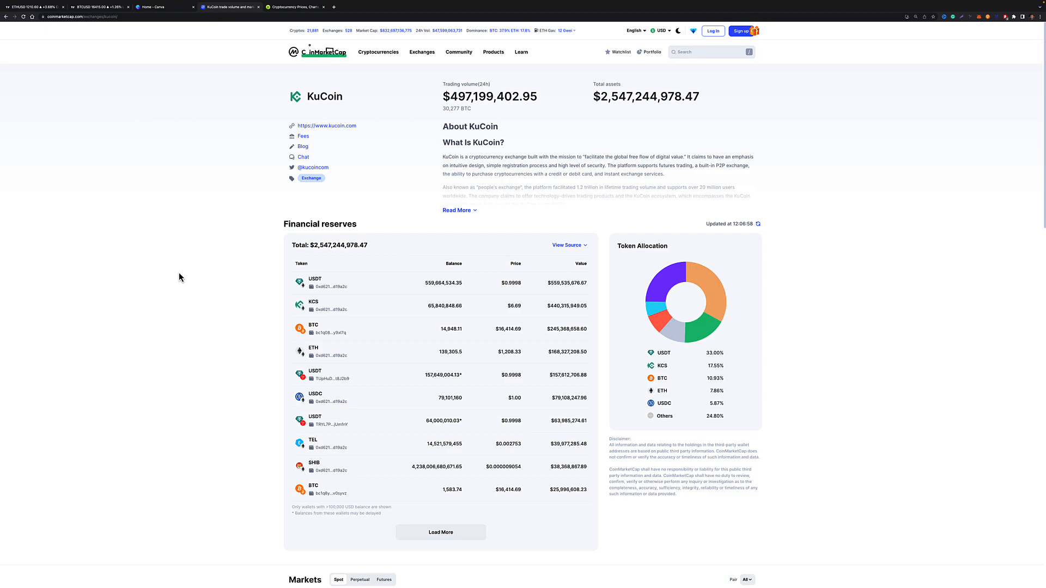
pyautogui.moveTo(360, 224)
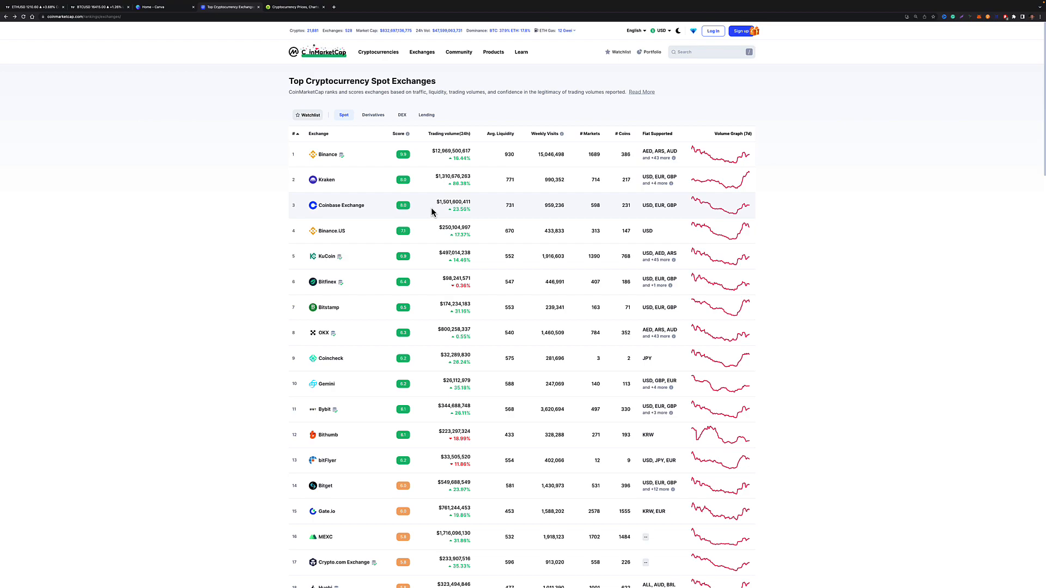
# Go to Kraken's exchange page and expand its full About Kraken description
pyautogui.click(327, 178)
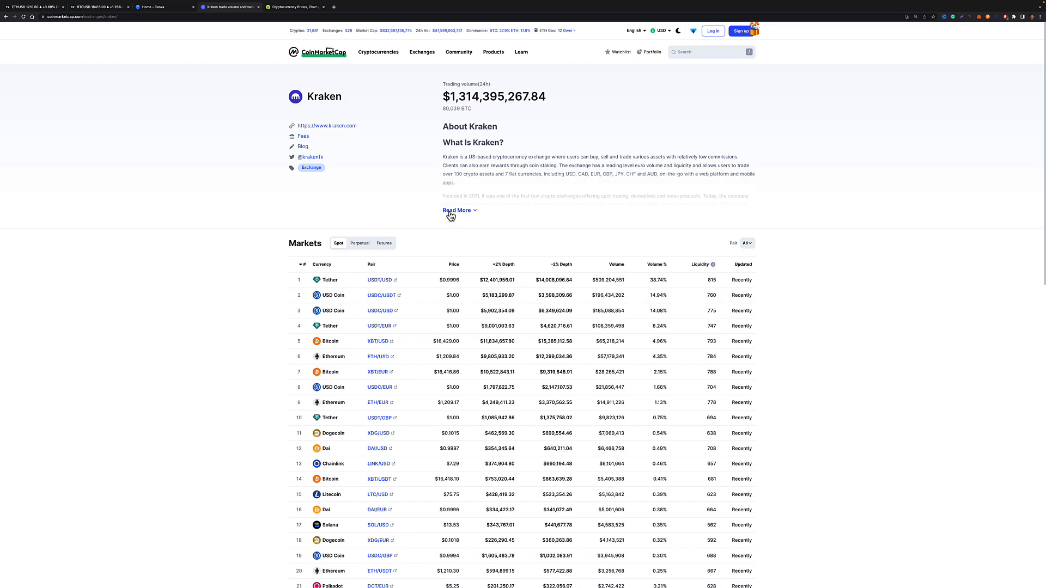
pyautogui.click(456, 210)
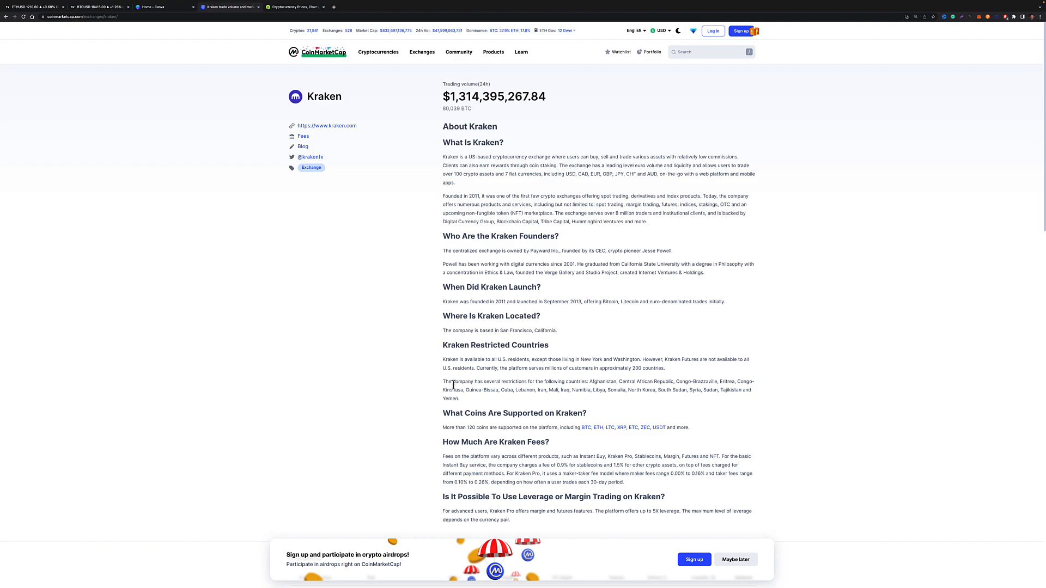
pyautogui.moveTo(180, 245)
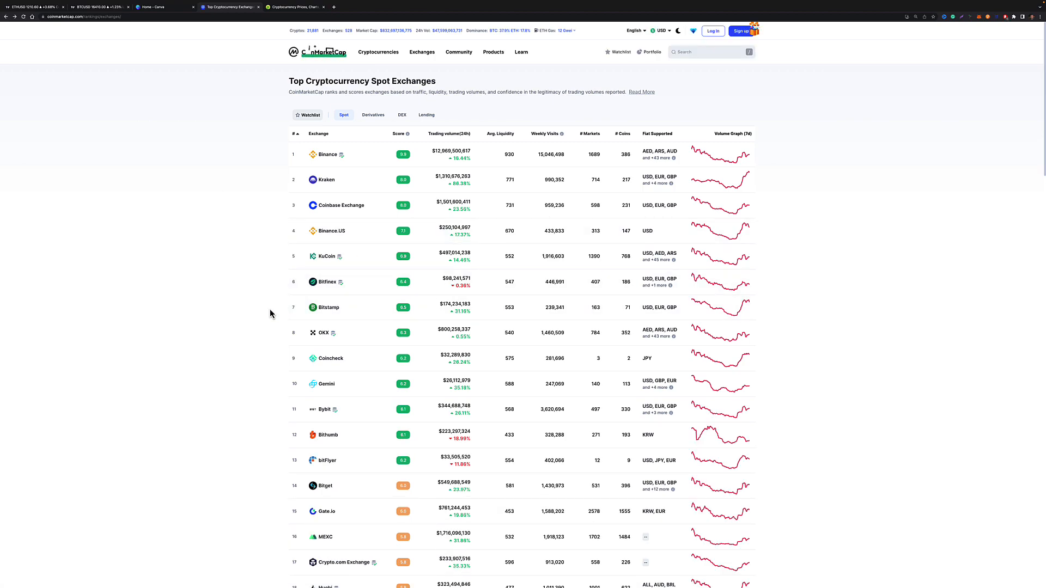
pyautogui.moveTo(496, 231)
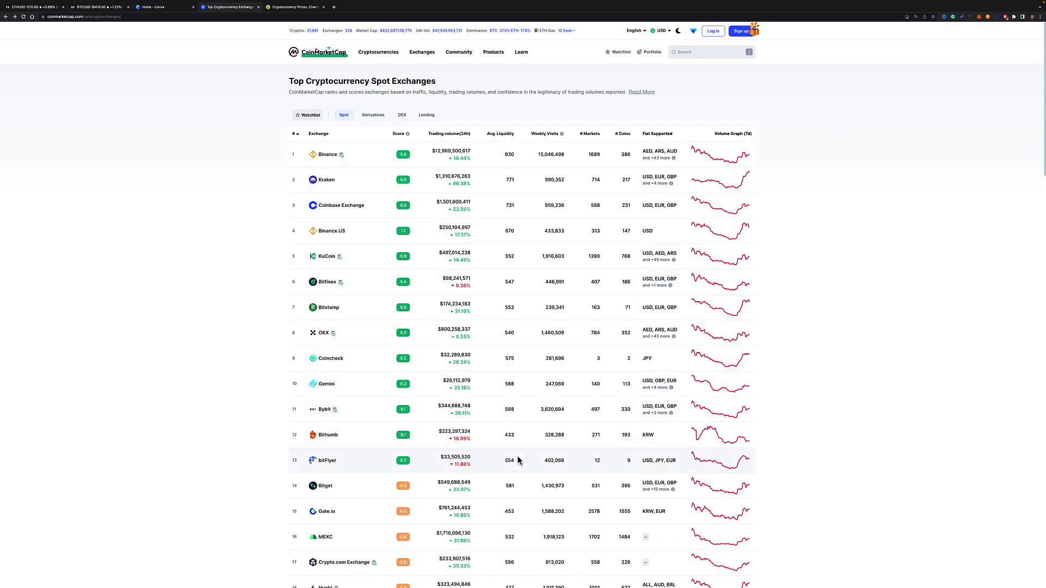
pyautogui.moveTo(326, 279)
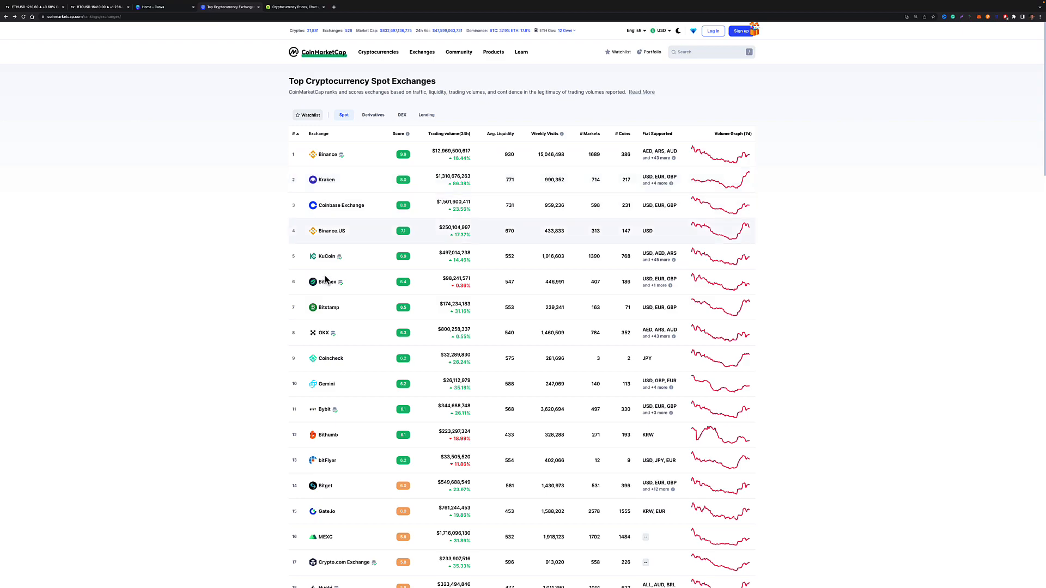
# Scroll the spot exchanges table to around rank 200 and open YoBit's exchange page
pyautogui.scroll(-3)
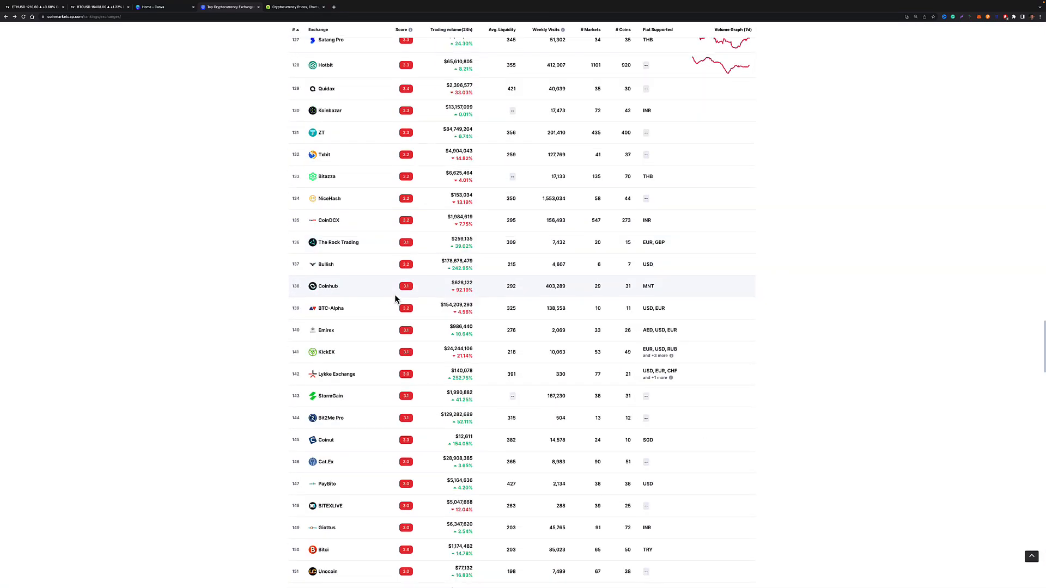
pyautogui.scroll(-3)
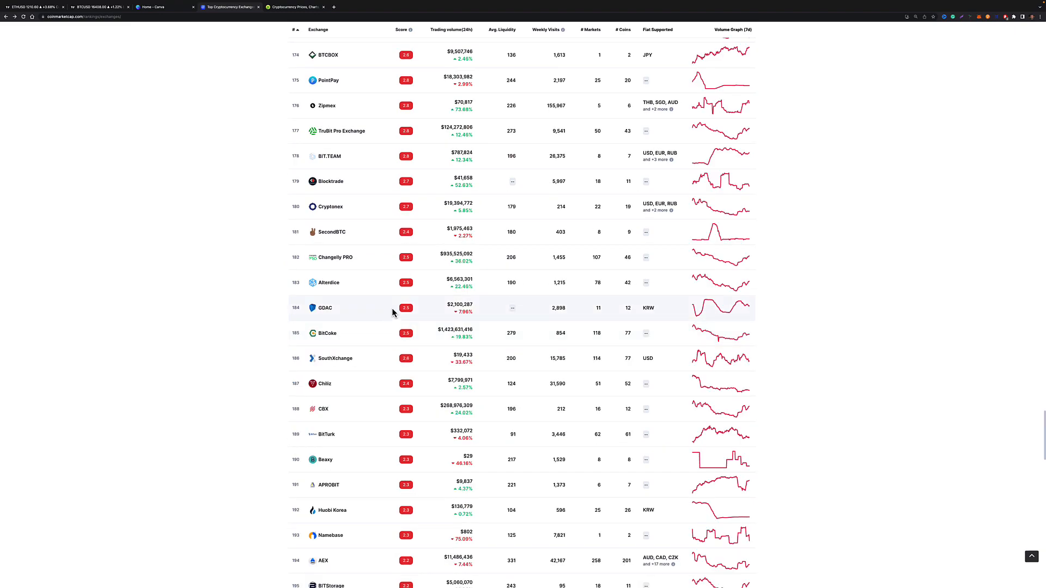
pyautogui.scroll(-3)
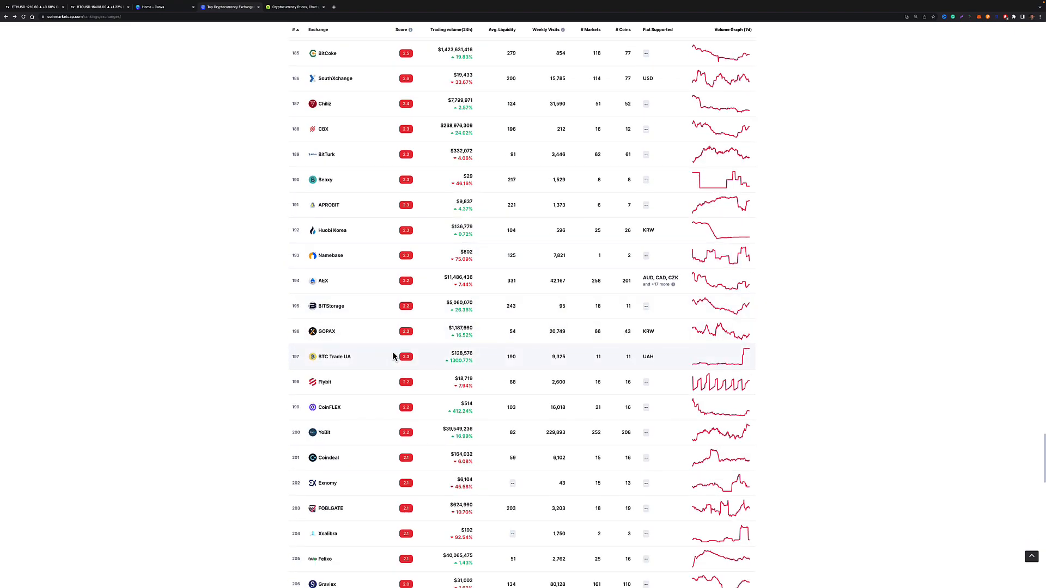
pyautogui.scroll(-3)
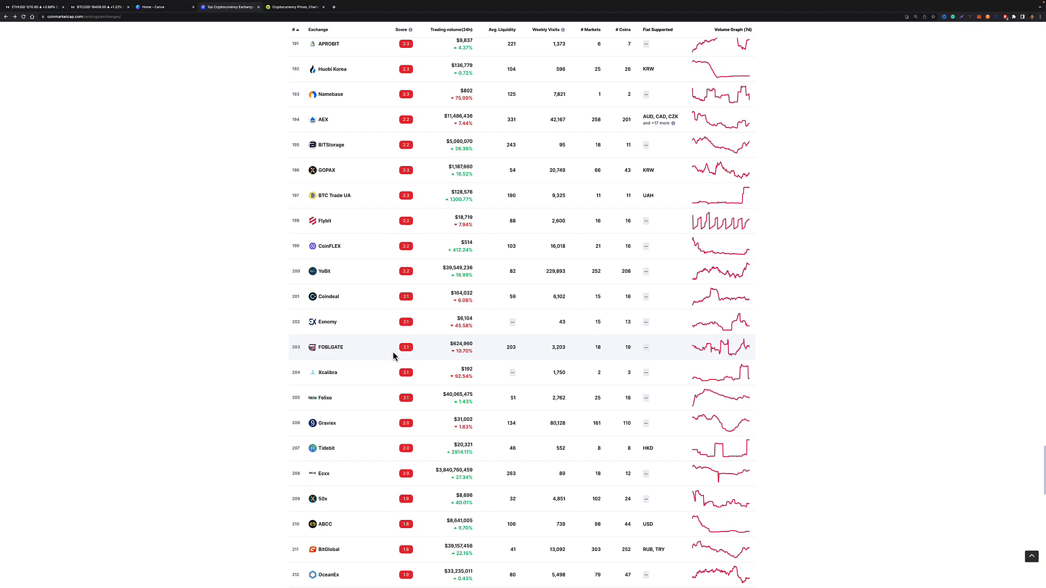
pyautogui.moveTo(324, 274)
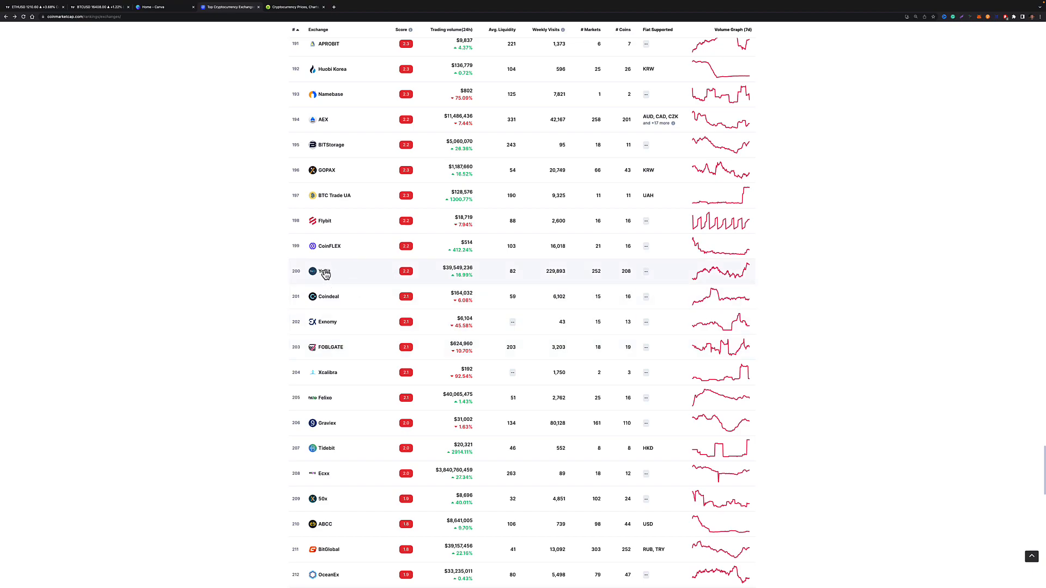
pyautogui.moveTo(342, 275)
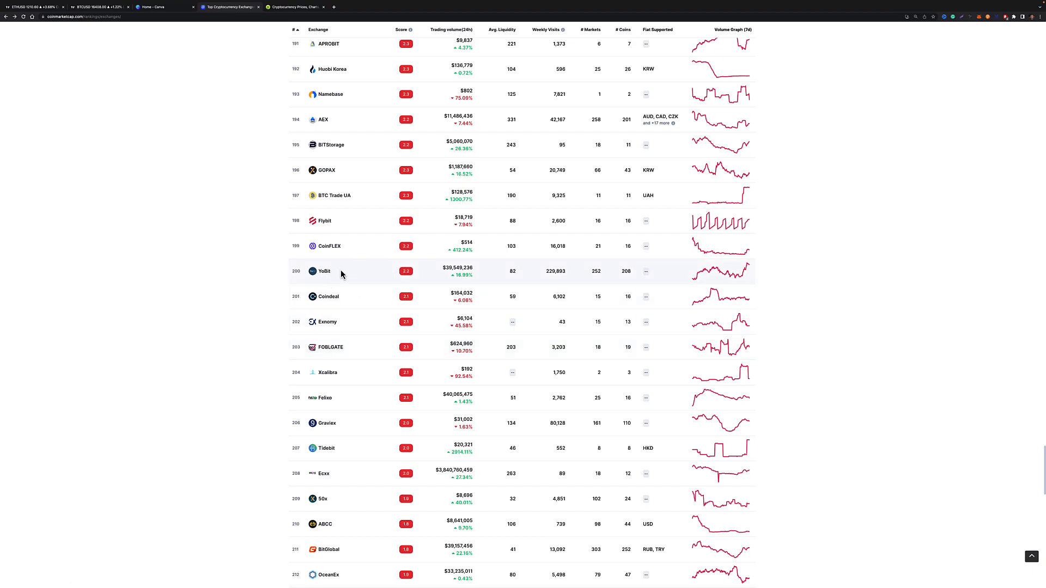
pyautogui.click(323, 270)
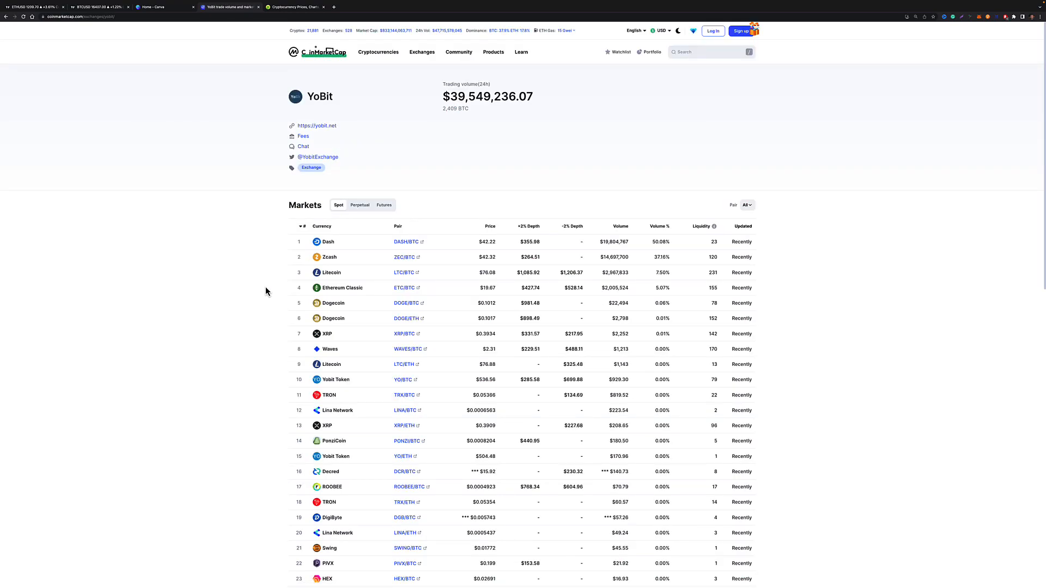
pyautogui.moveTo(575, 257)
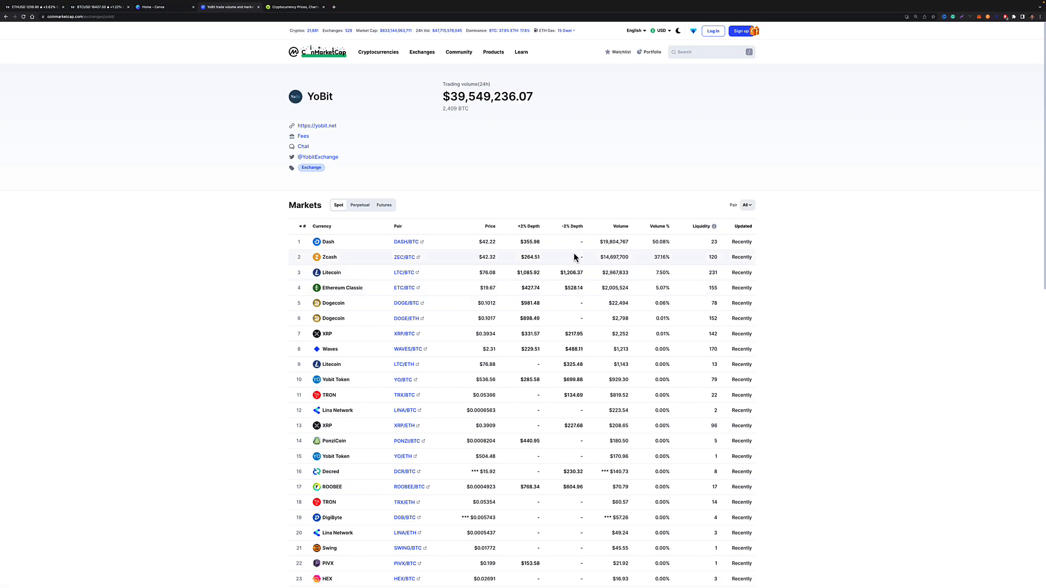
pyautogui.moveTo(619, 371)
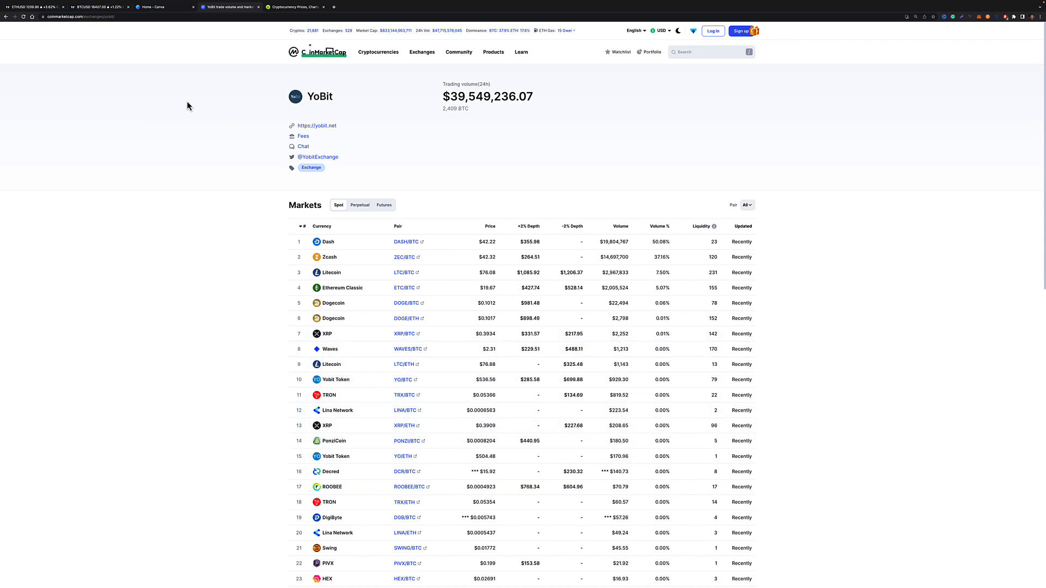
# Go back from YoBit's page to the spot exchange rankings
pyautogui.click(5, 17)
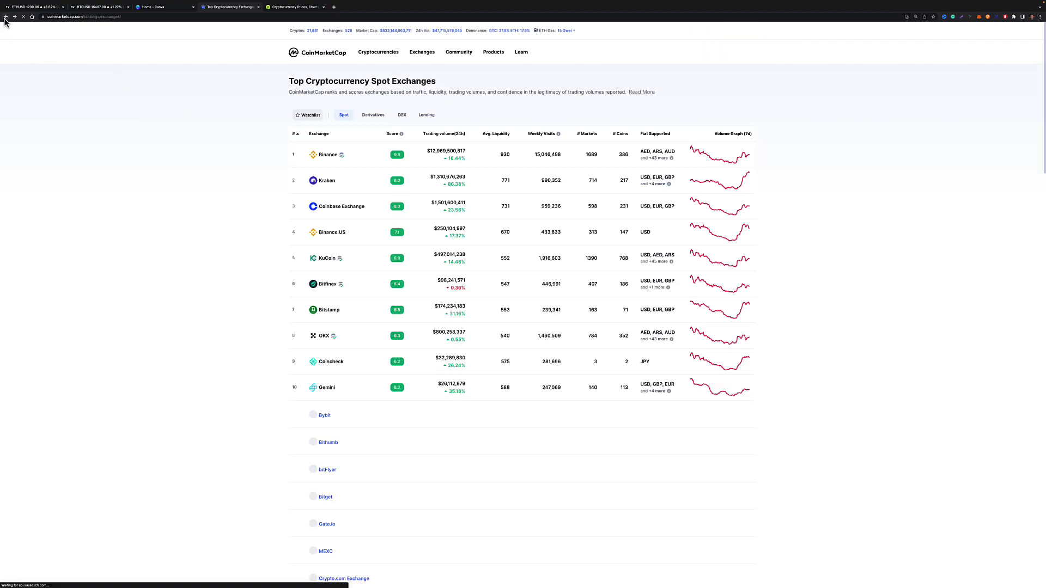
# Load more exchanges and scroll to view those ranked around 188 to 209
pyautogui.scroll(-3)
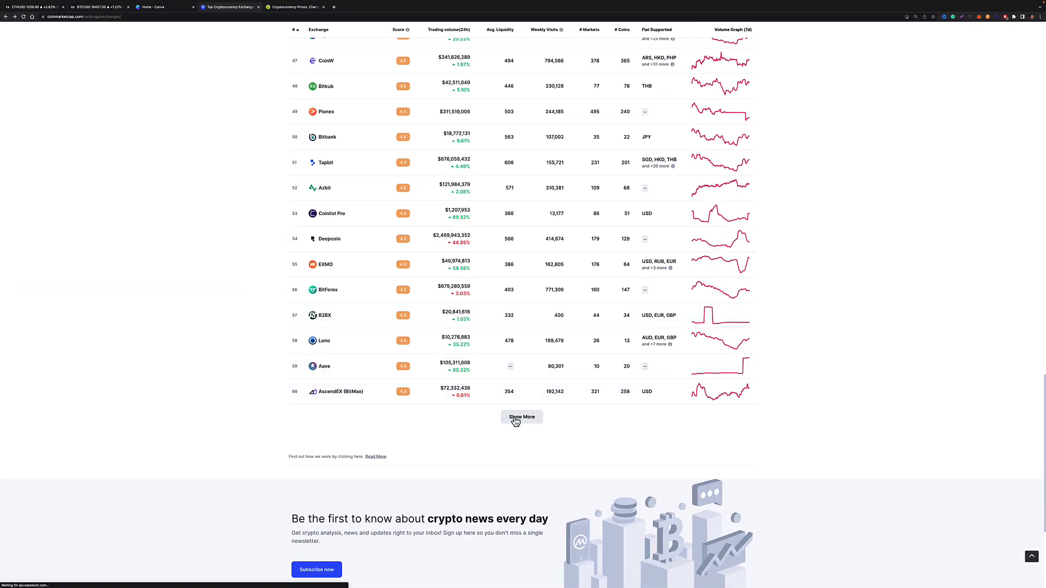
pyautogui.click(522, 416)
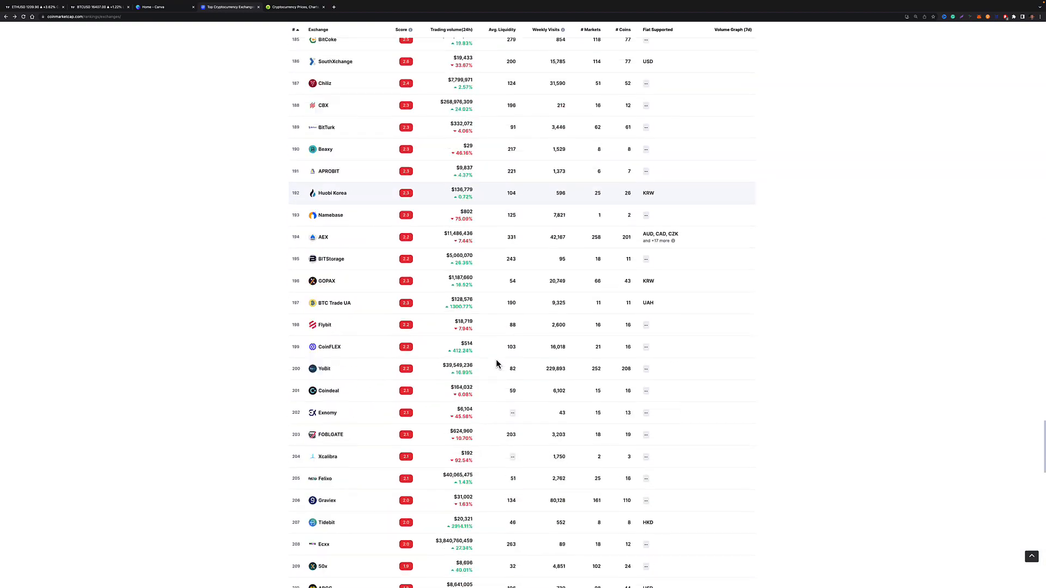
pyautogui.scroll(-3)
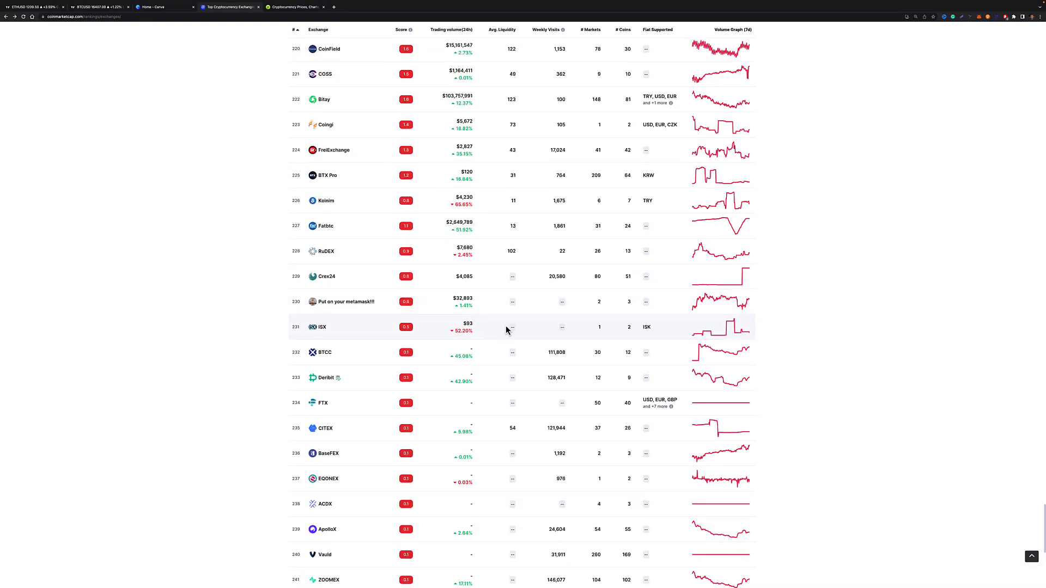
pyautogui.scroll(-3)
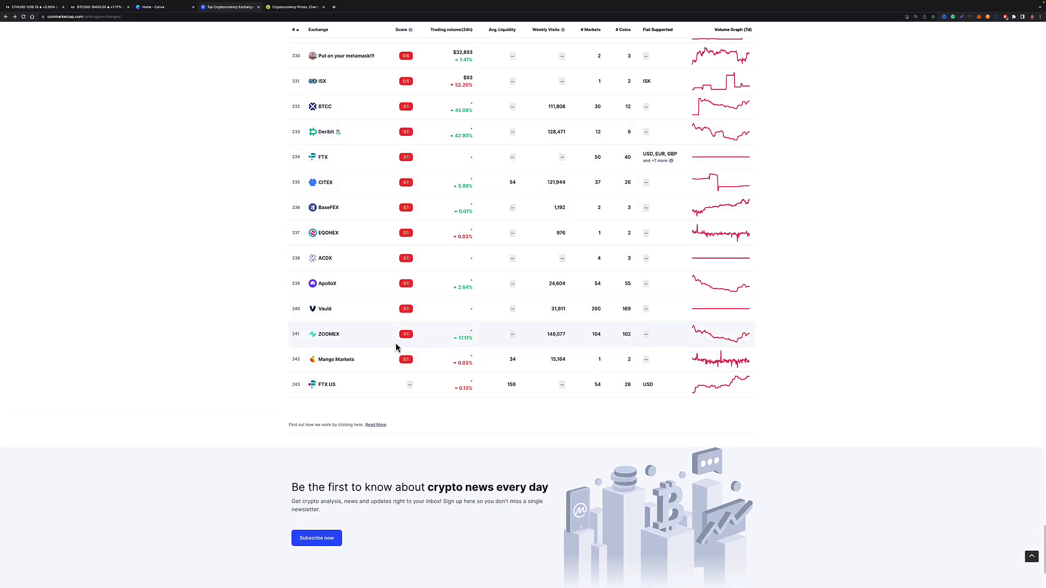
pyautogui.scroll(3)
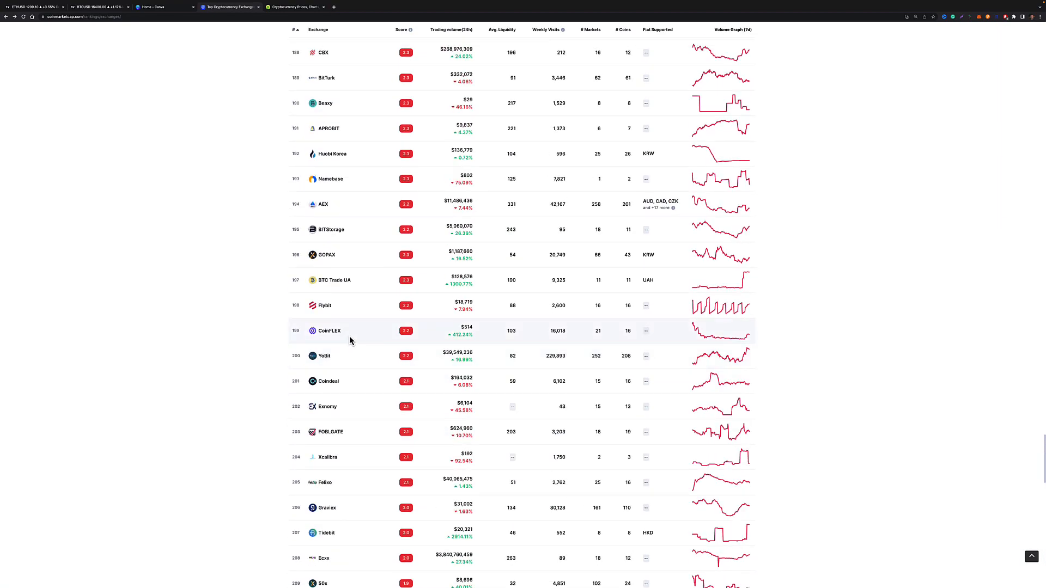
pyautogui.scroll(3)
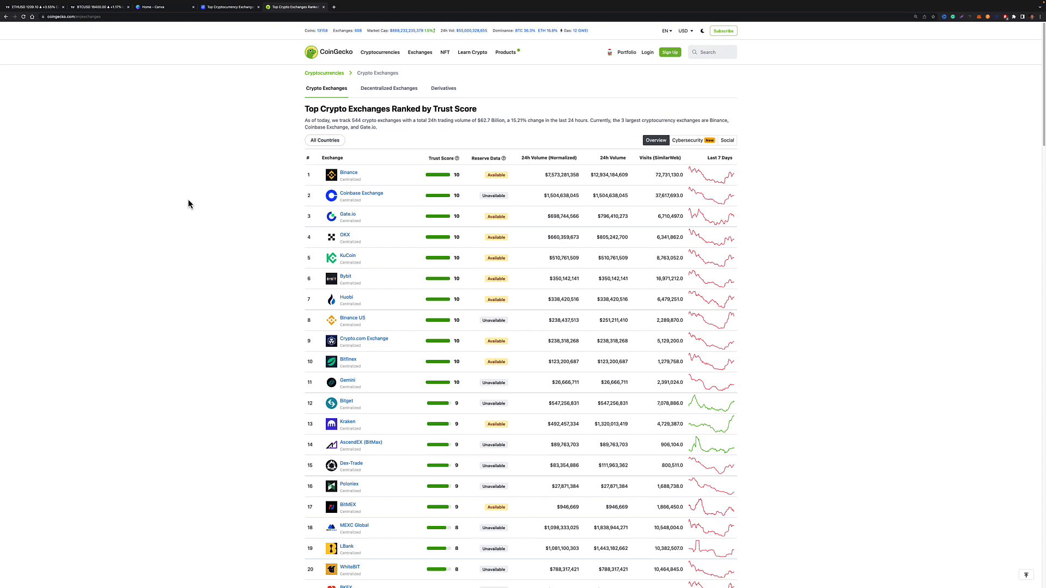
pyautogui.moveTo(606, 227)
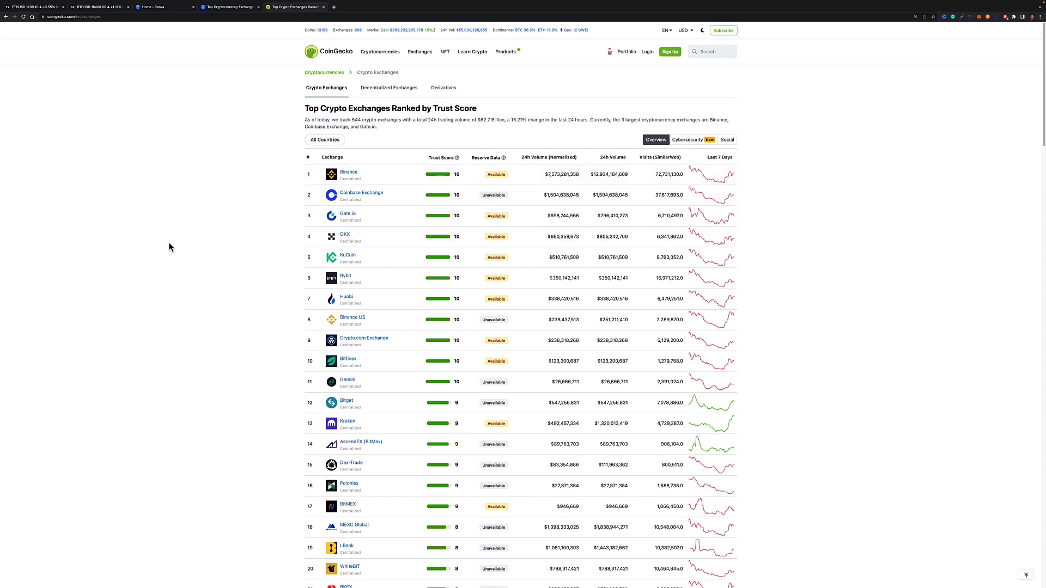
pyautogui.scroll(-3)
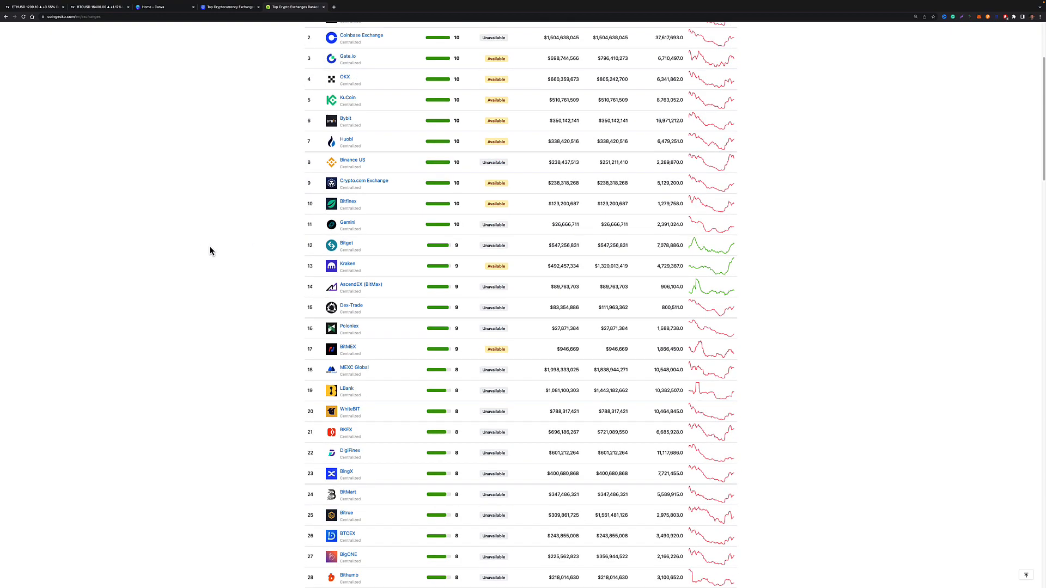
pyautogui.scroll(-3)
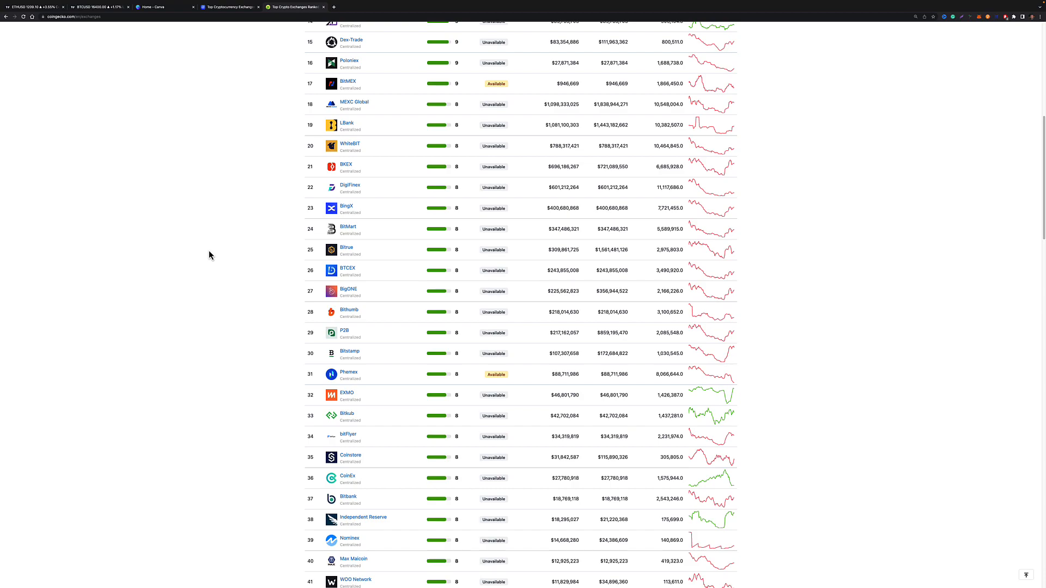
pyautogui.scroll(-3)
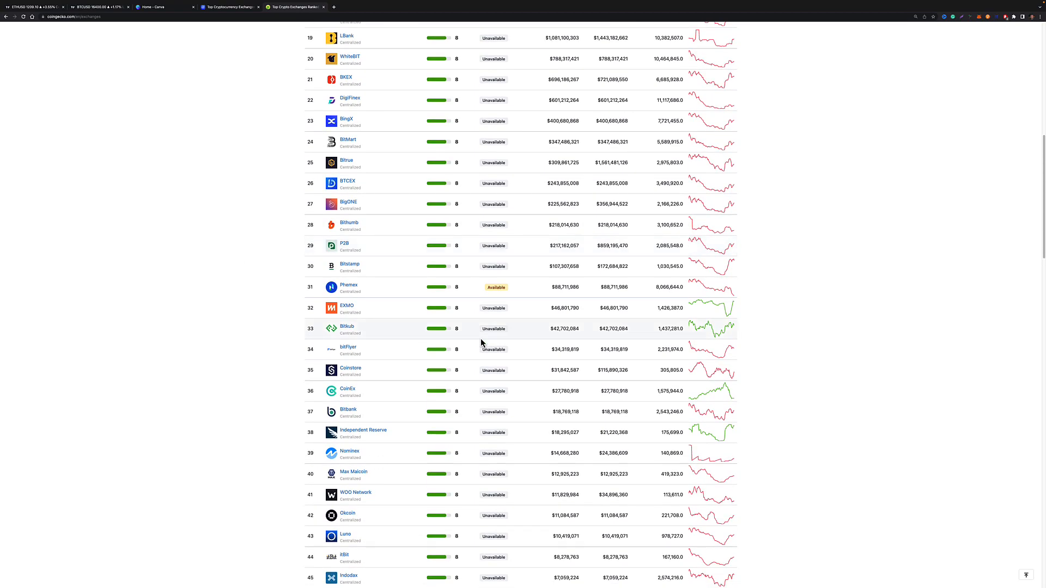
pyautogui.scroll(-3)
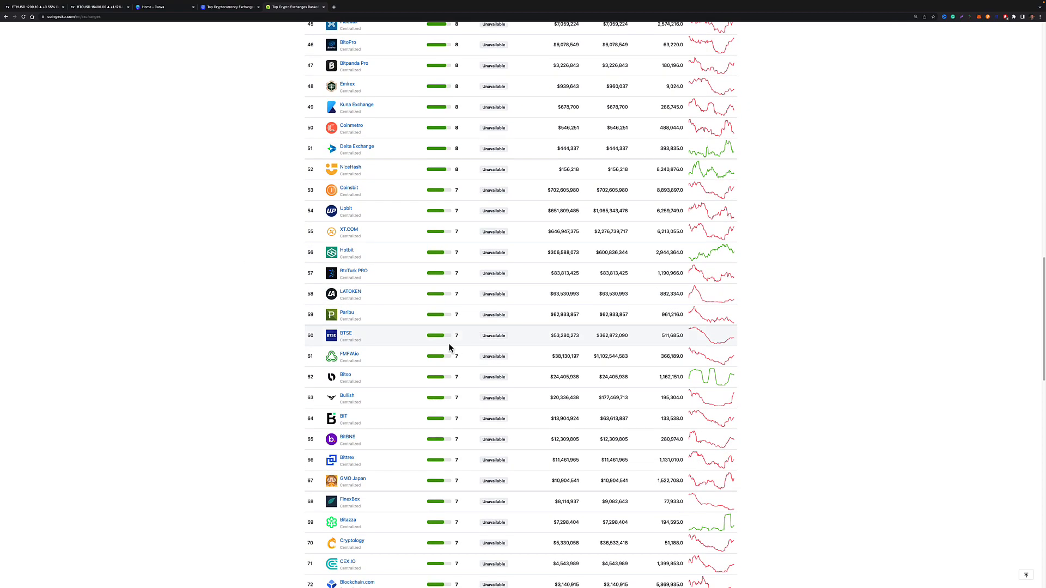
pyautogui.scroll(-3)
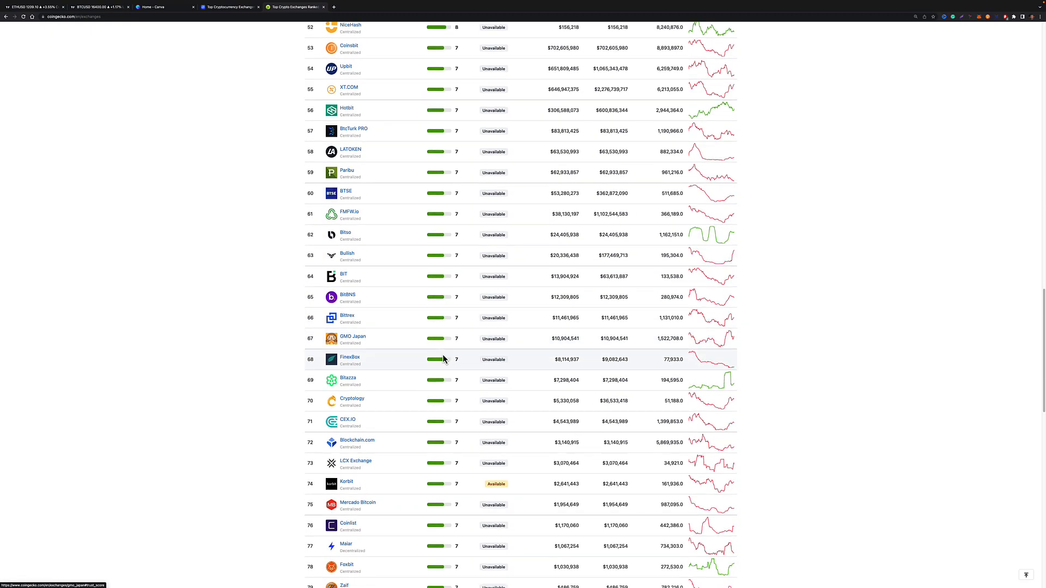
pyautogui.scroll(-3)
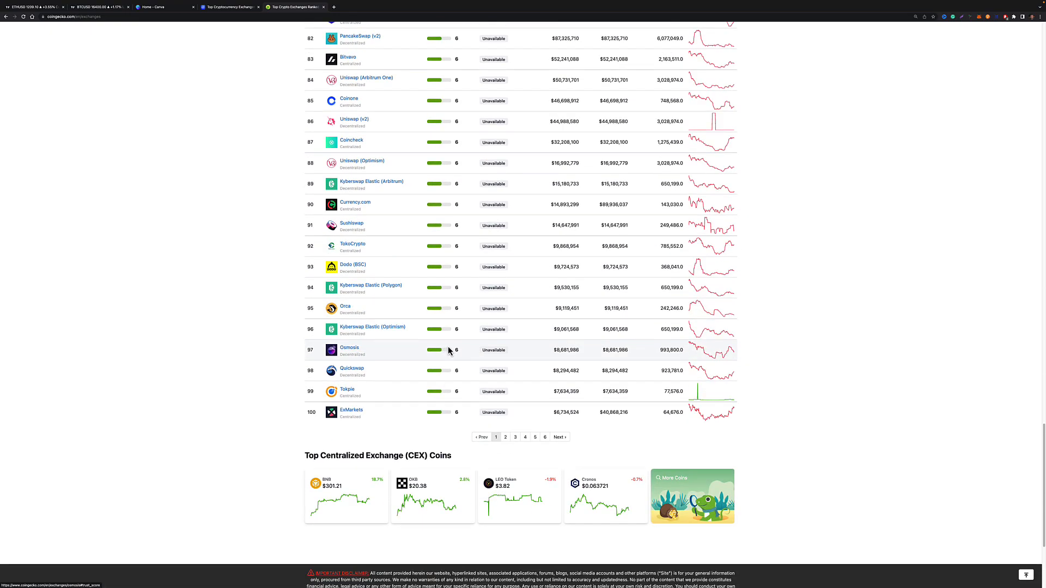
pyautogui.scroll(3)
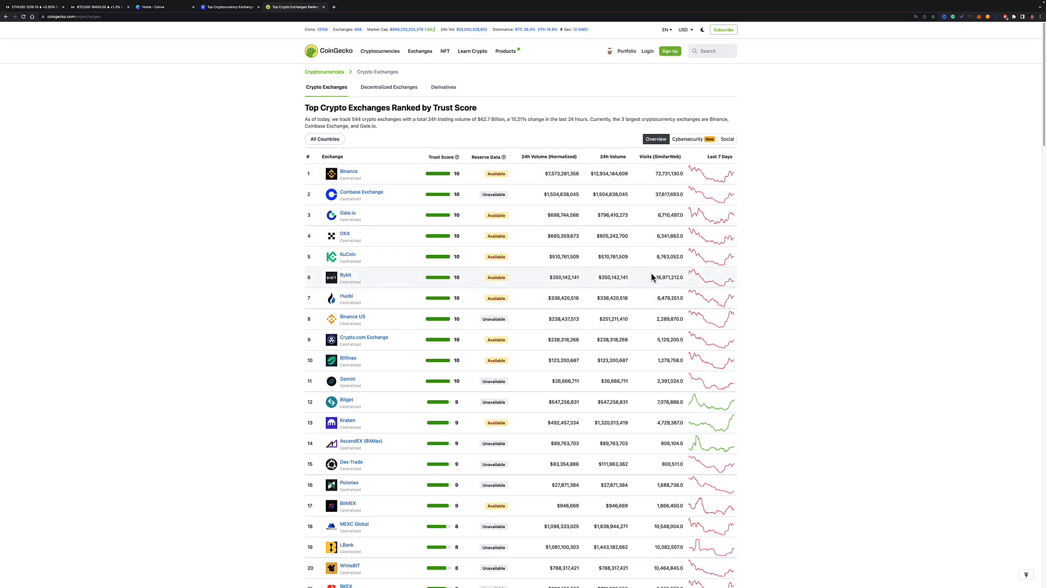
pyautogui.moveTo(645, 194)
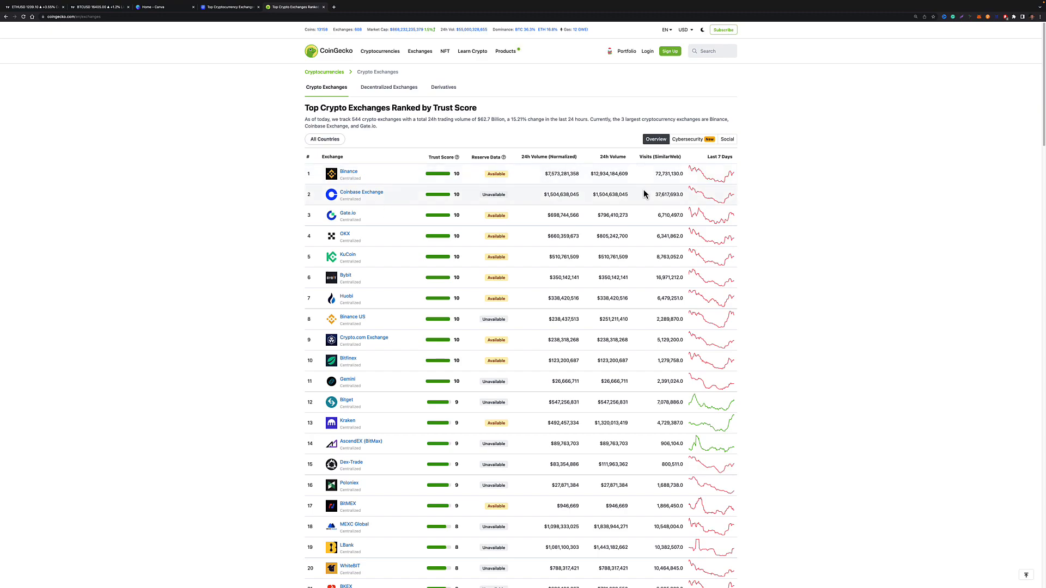
pyautogui.moveTo(442, 352)
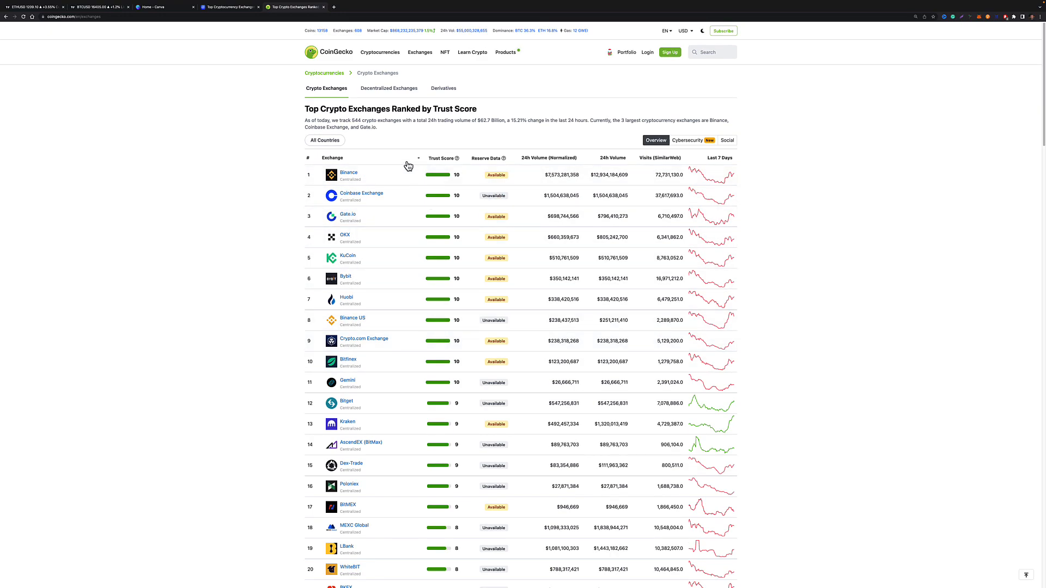
pyautogui.moveTo(214, 95)
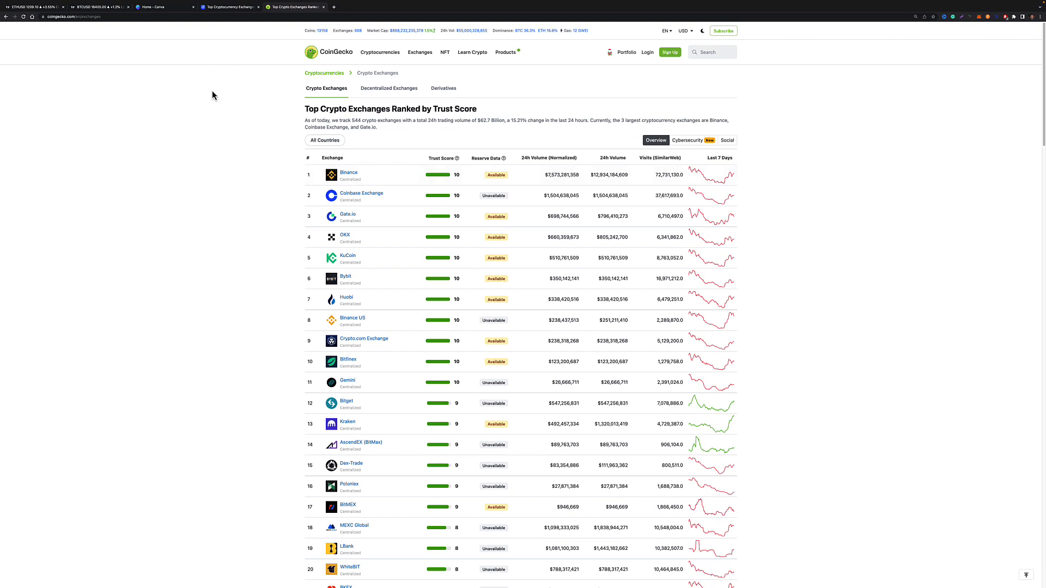
pyautogui.click(361, 194)
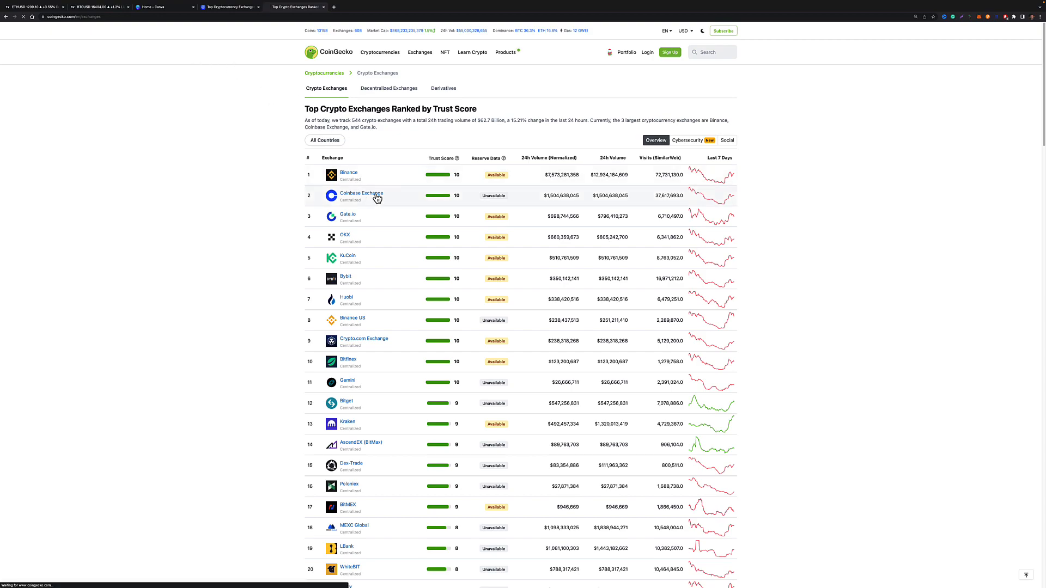
pyautogui.click(360, 193)
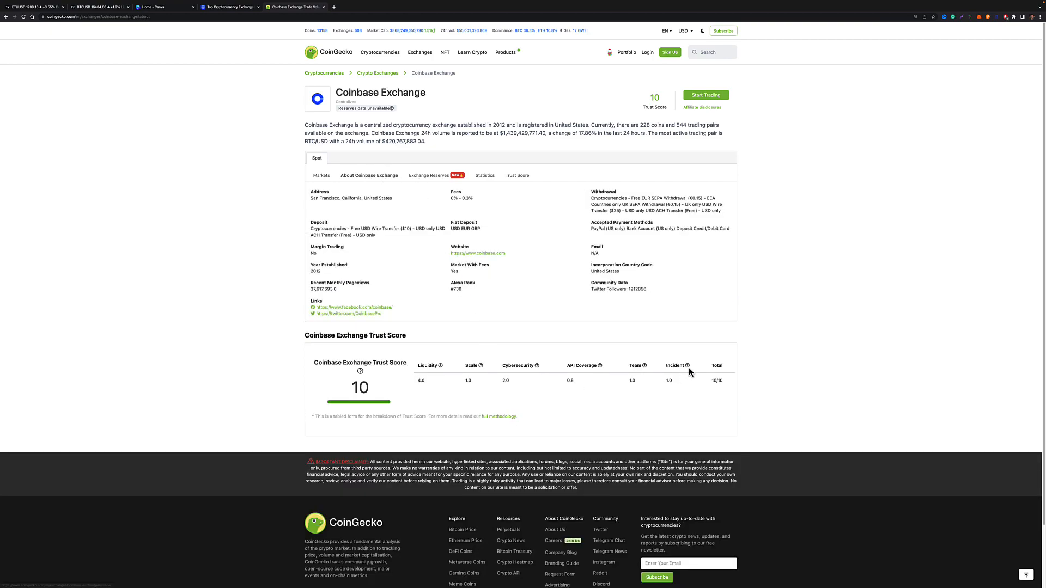
pyautogui.moveTo(416, 183)
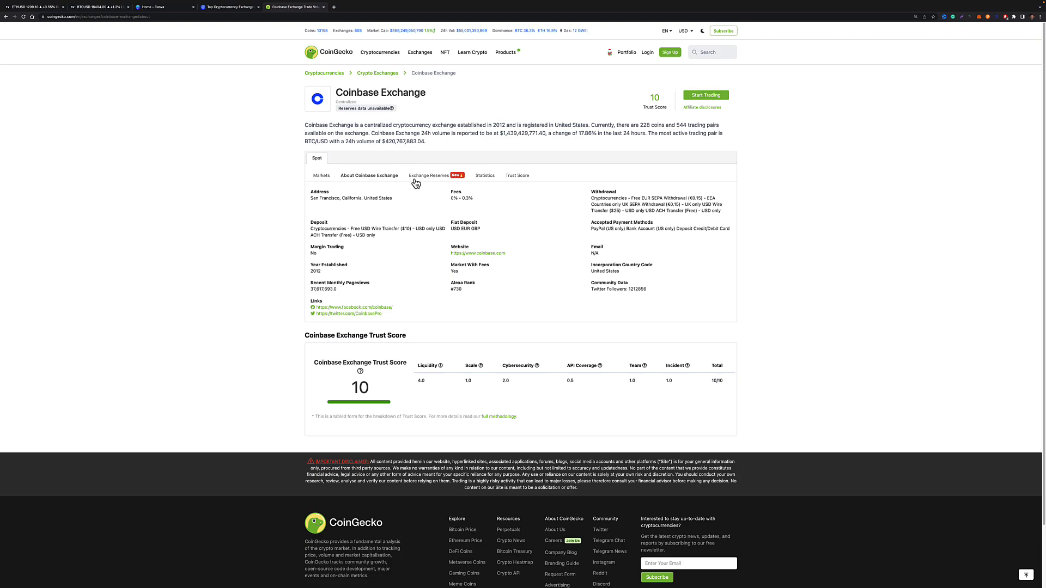
# View Exchange Reserves and Statistics, then scroll through Coinbase Exchange's Trust Score breakdown
pyautogui.click(427, 174)
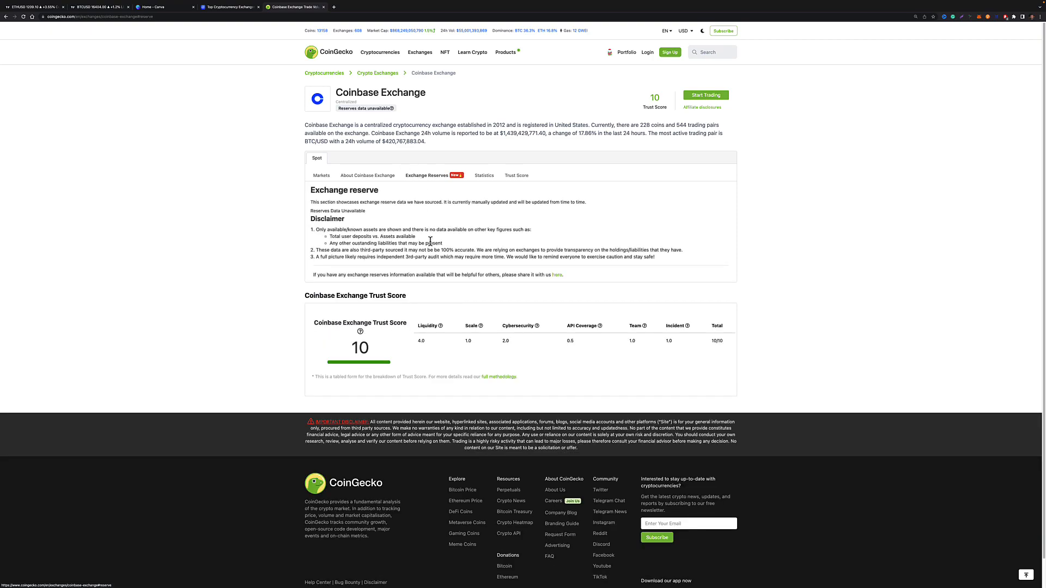
pyautogui.click(484, 174)
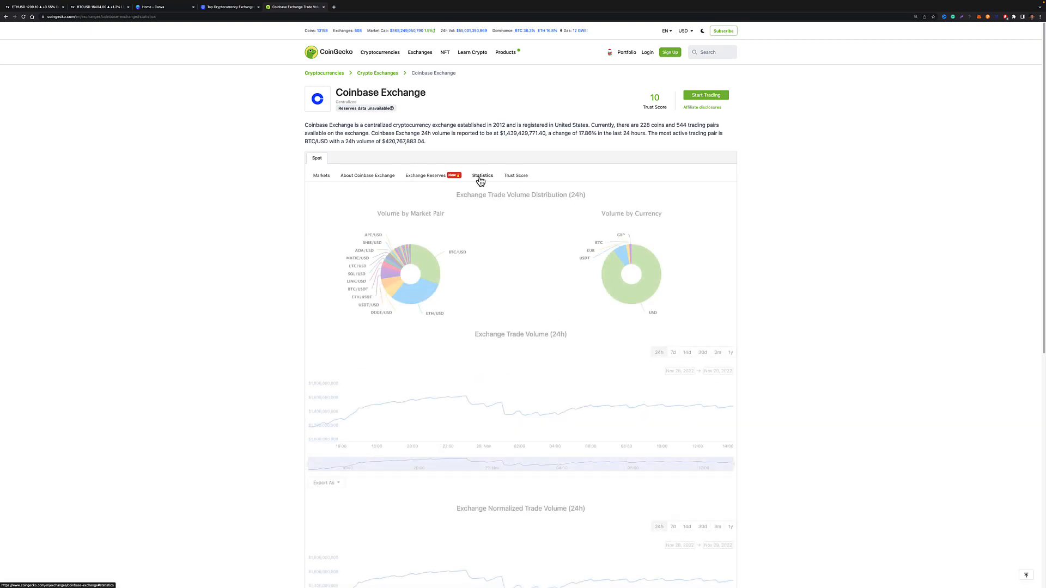
pyautogui.click(515, 174)
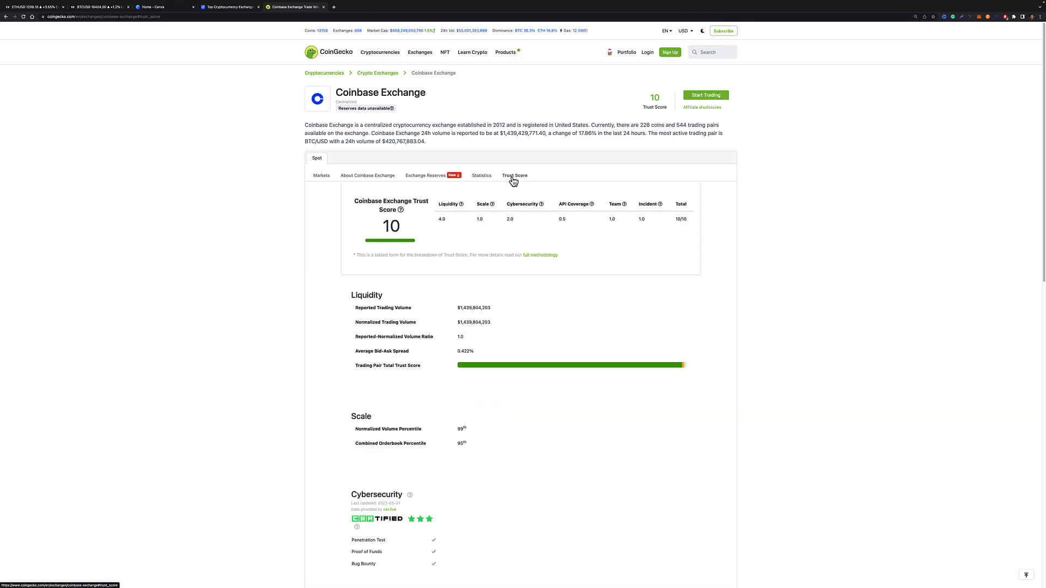
pyautogui.scroll(-3)
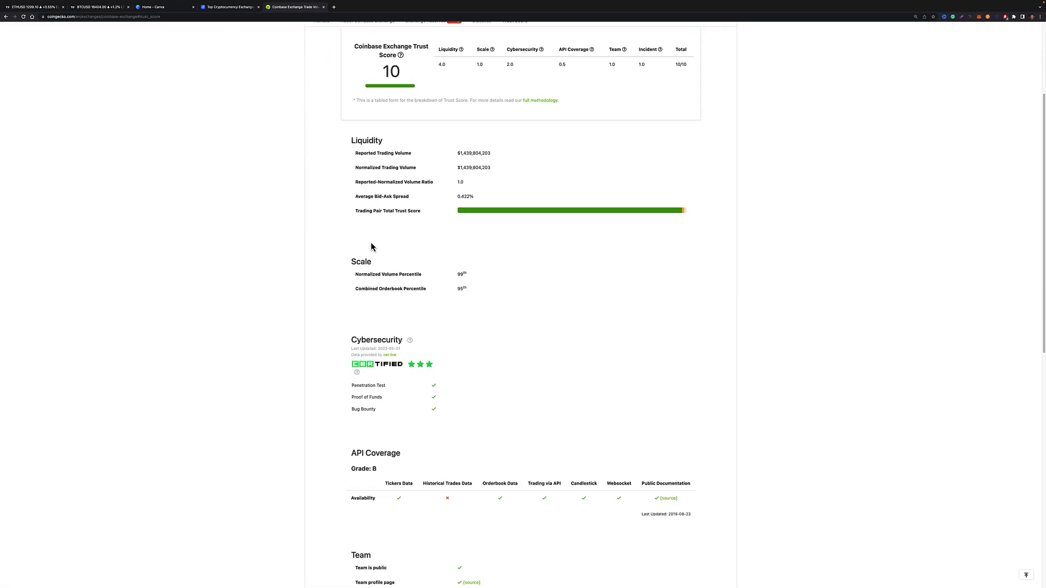
pyautogui.scroll(-3)
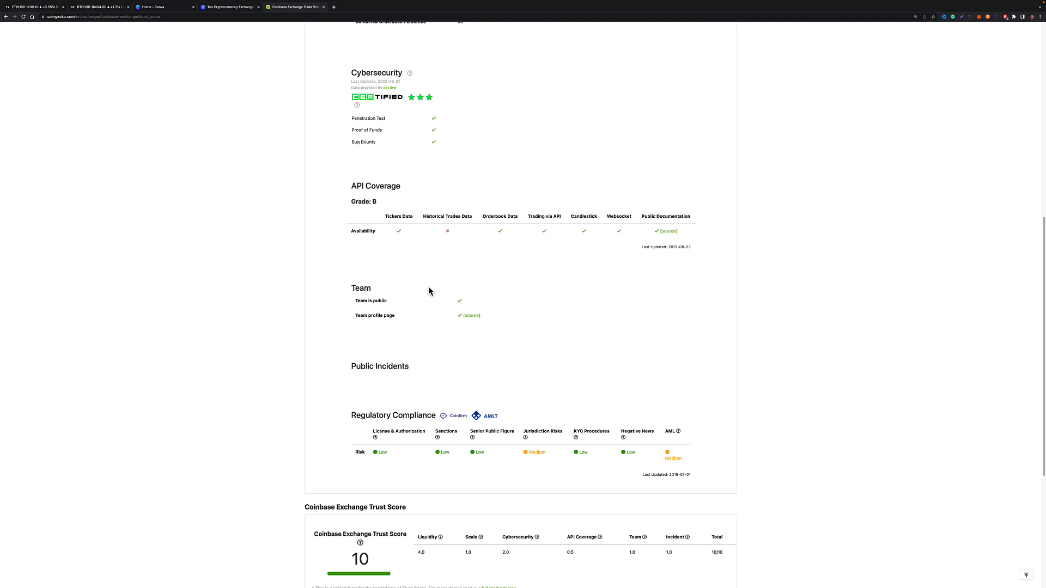
pyautogui.scroll(3)
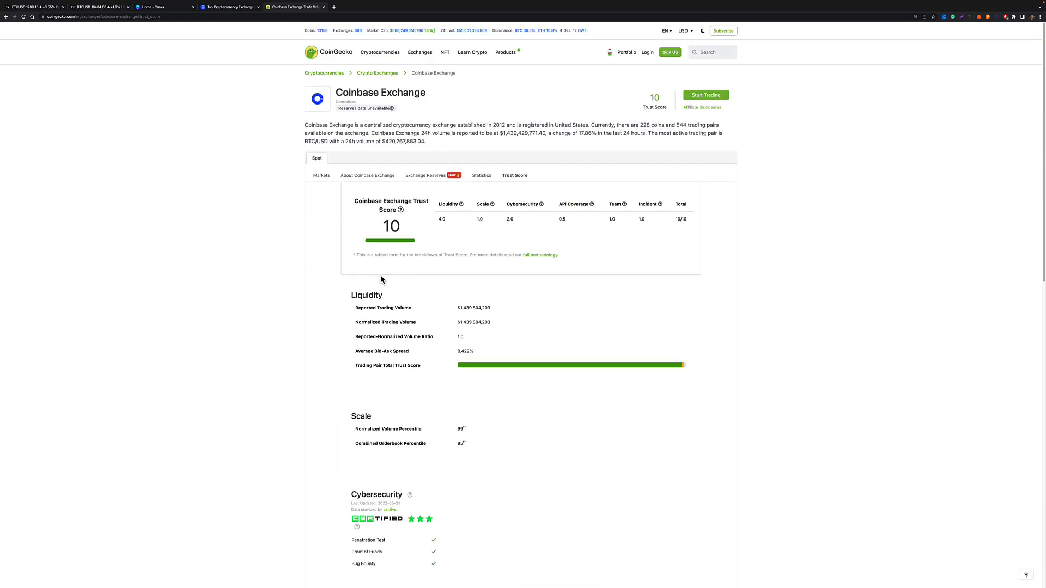
pyautogui.moveTo(434, 283)
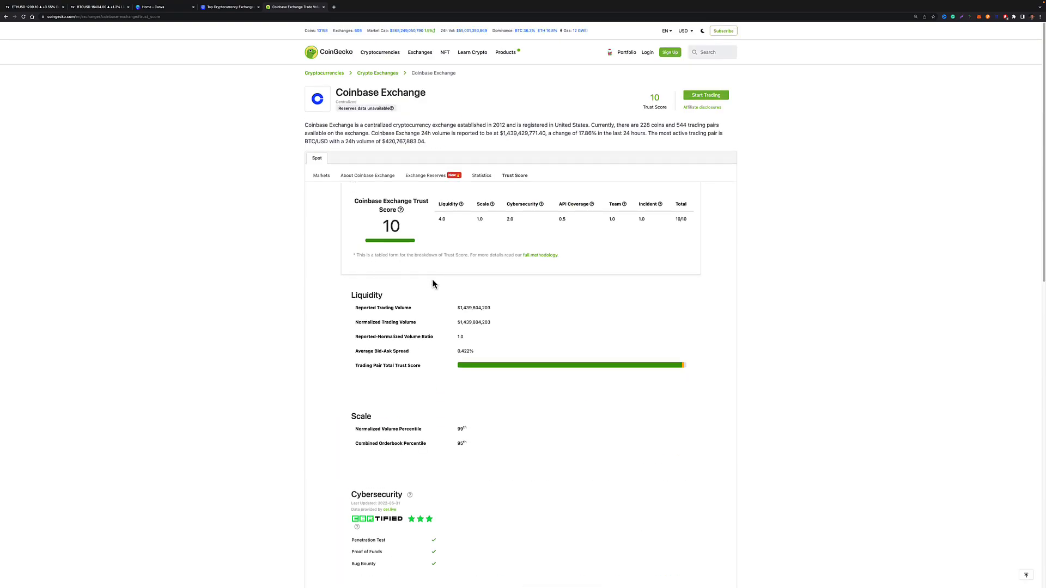
pyautogui.moveTo(355, 174)
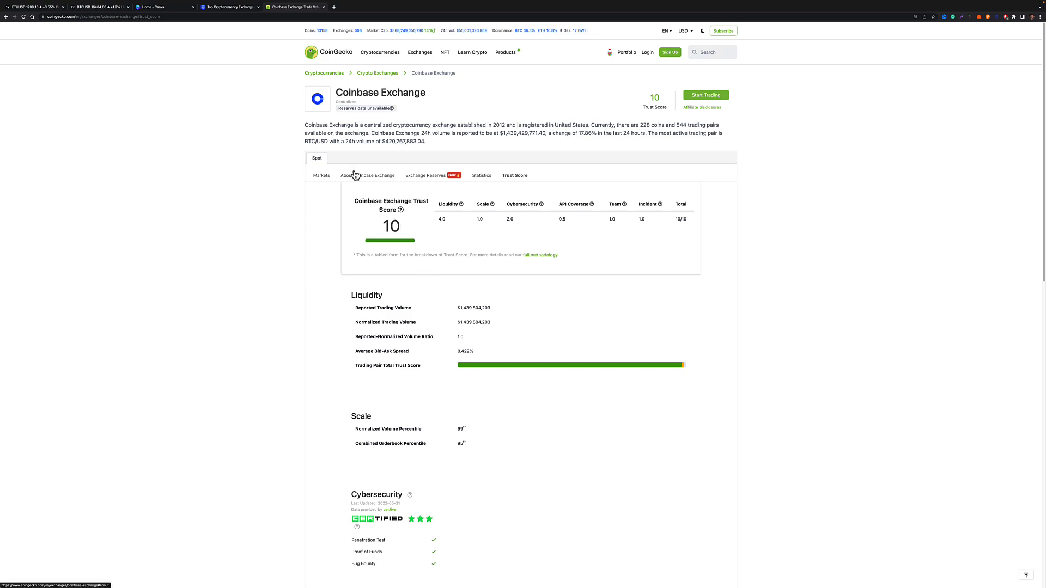
pyautogui.moveTo(326, 80)
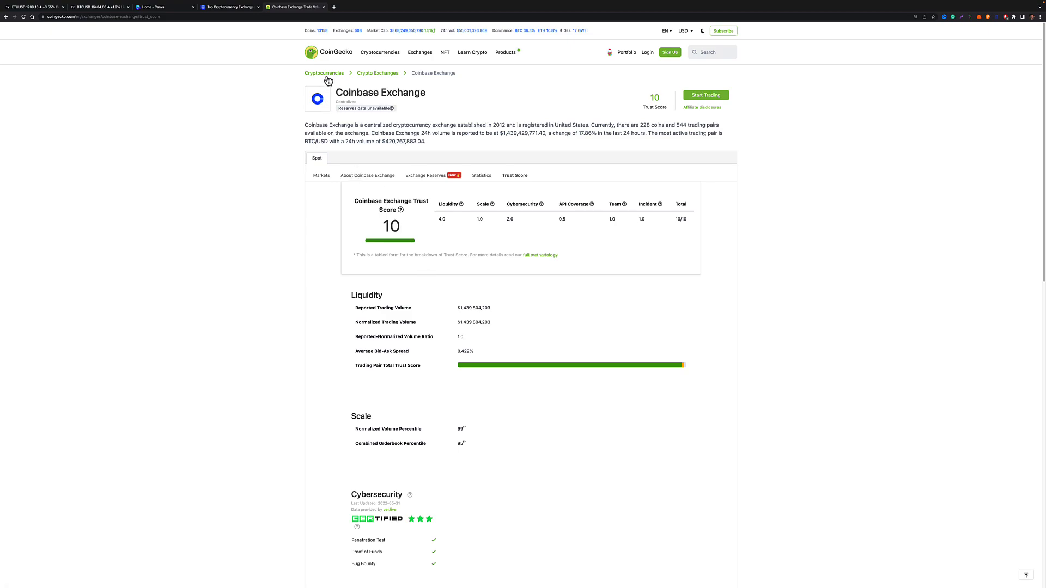